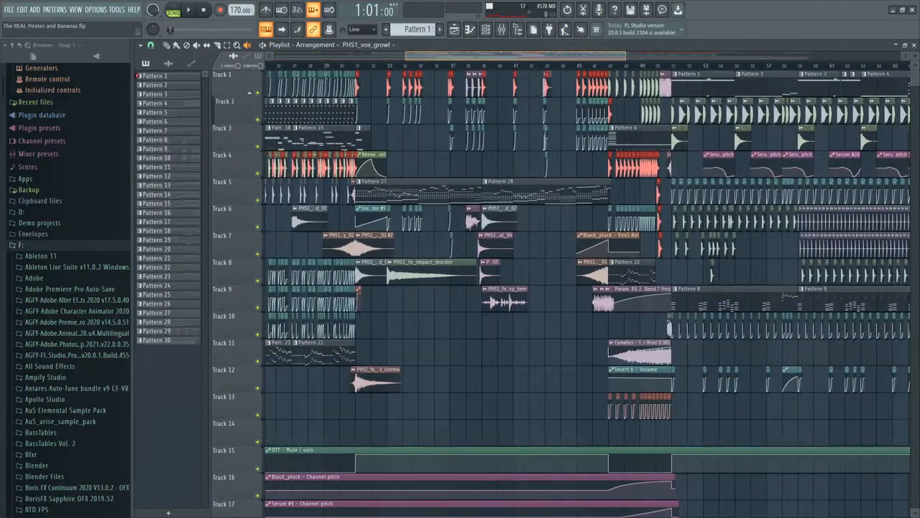
# Zoom the Playlist timeline into the first bars of the arrangement
pyautogui.hscroll(3)
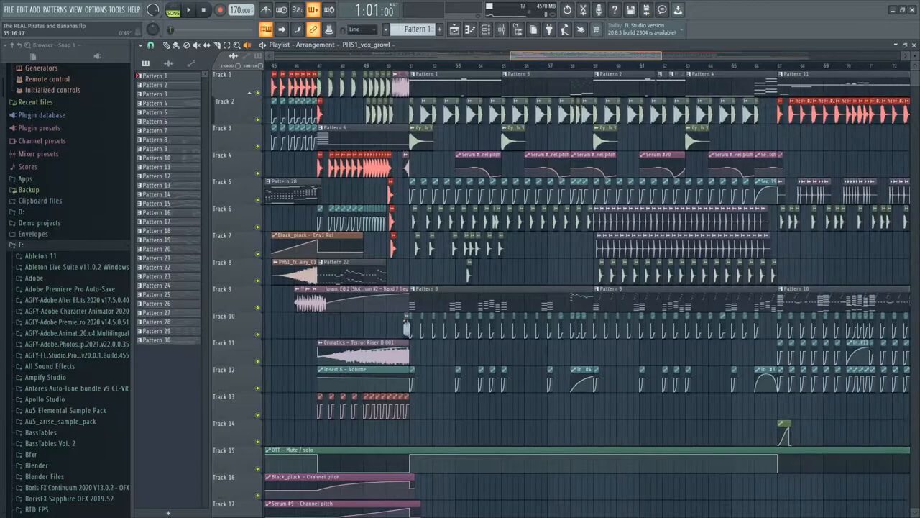
pyautogui.hscroll(3)
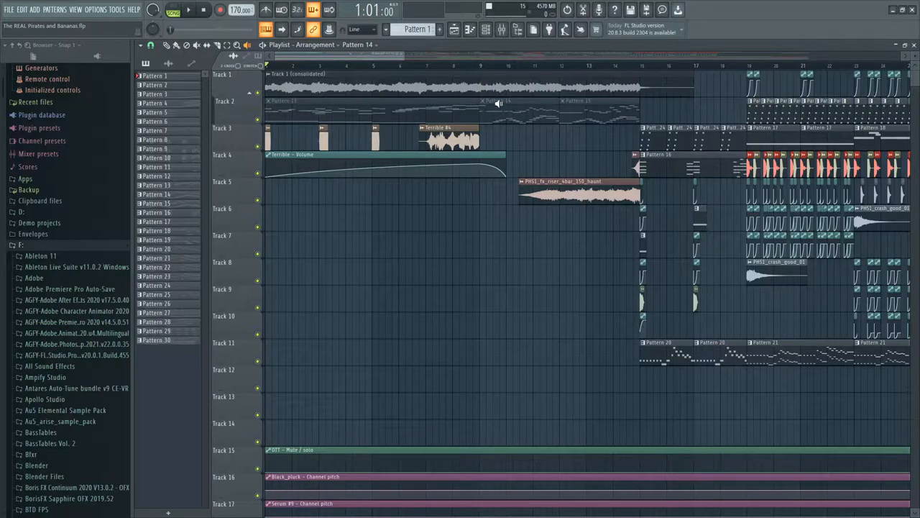
pyautogui.moveTo(595, 112)
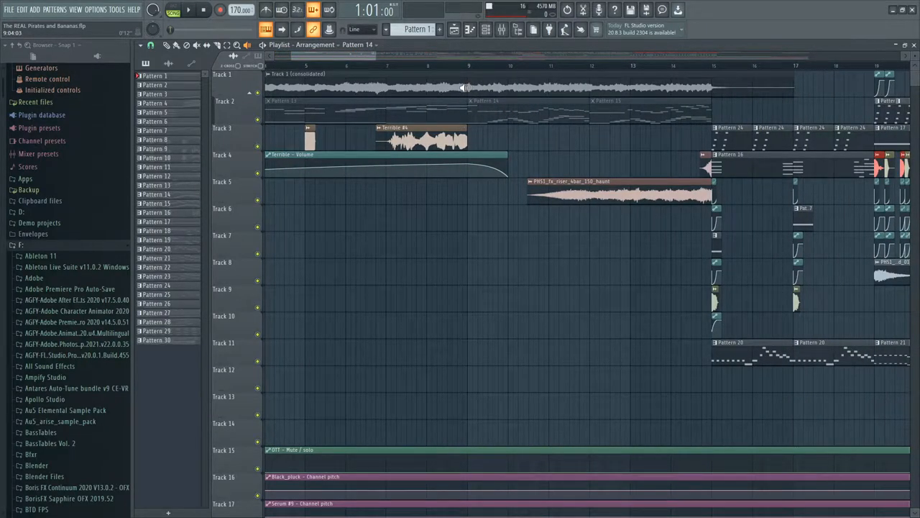
# Switch the picker to audio clips and bring up a Terrible clip's Sampler settings
pyautogui.click(188, 8)
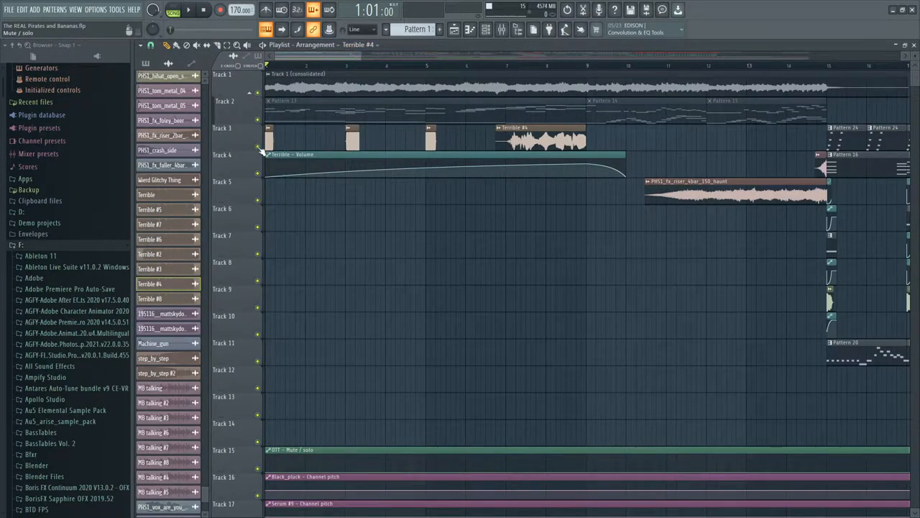
pyautogui.click(188, 8)
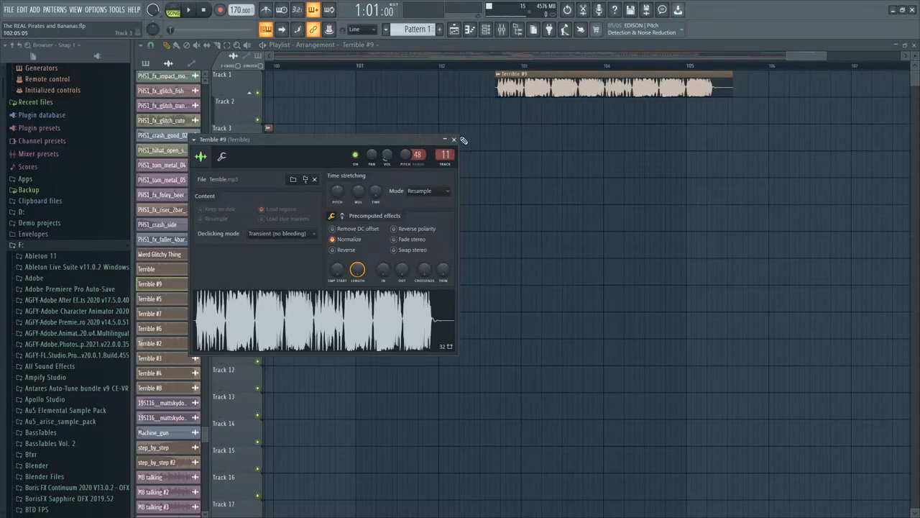
# Dismiss the Sampler settings and move the Playlist back to the song's start
pyautogui.click(454, 138)
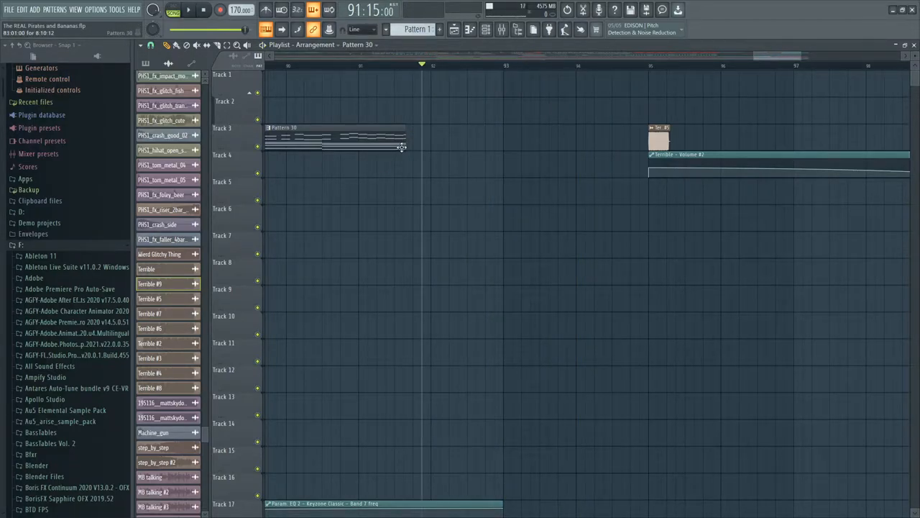
pyautogui.moveTo(402, 147); pyautogui.dragTo(647, 147)
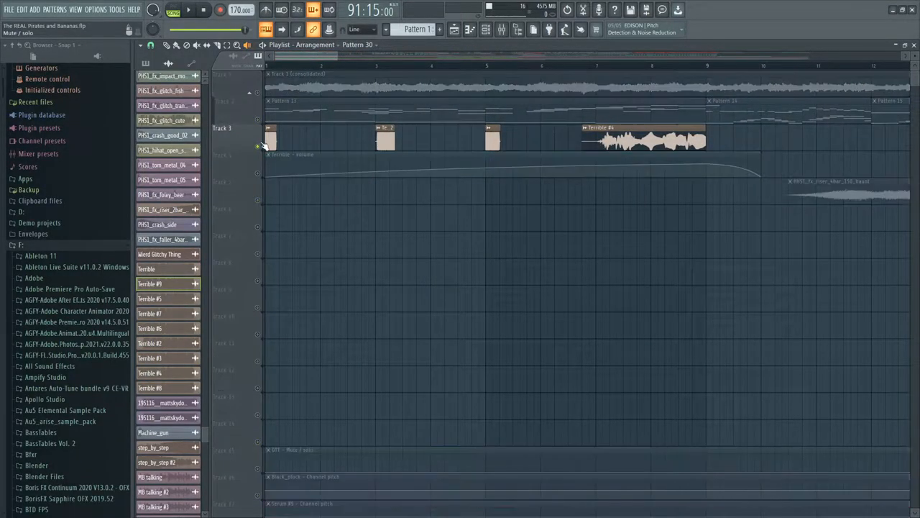
# Scroll the Playlist down to tracks 17–29 to reveal Track 28's spoken vocal clips
pyautogui.click(189, 8)
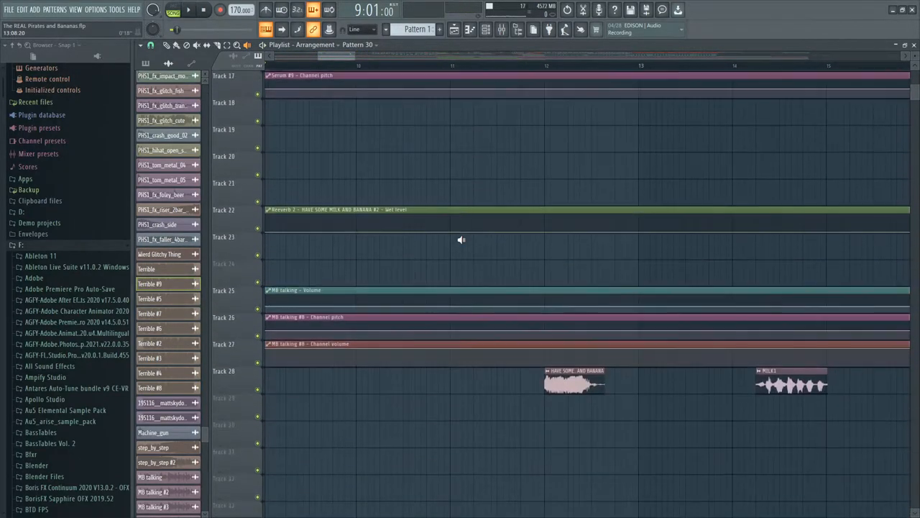
# Scroll back up to Track 3 around bar 12 where the riser begins
pyautogui.scroll(-3)
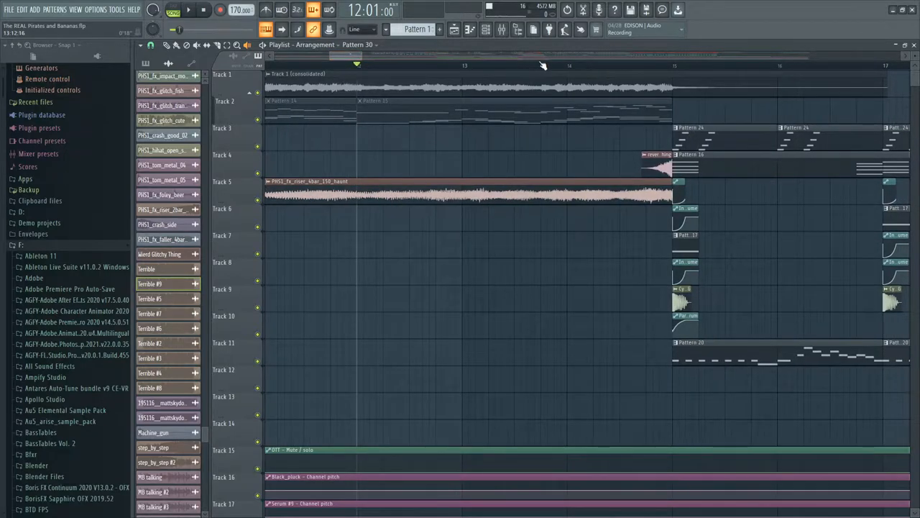
pyautogui.moveTo(529, 72)
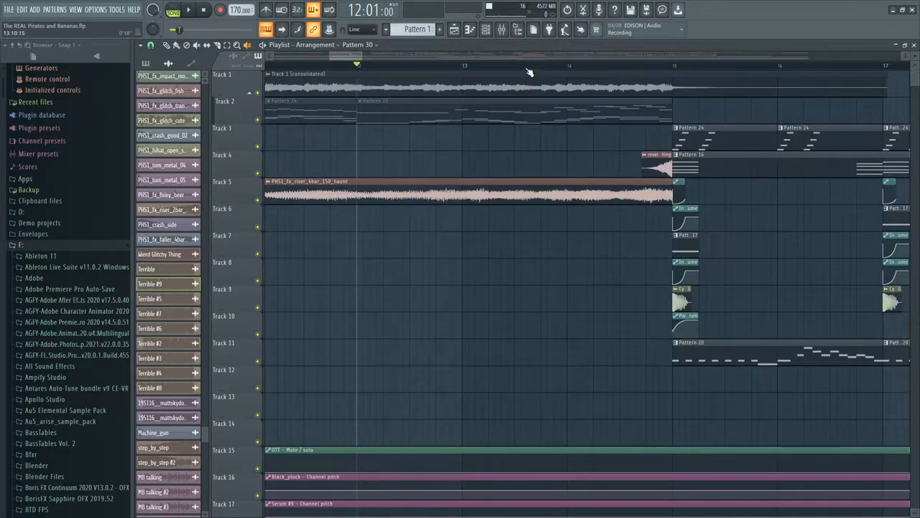
# Start playback after the riser and follow it to the red vocal chops
pyautogui.click(189, 9)
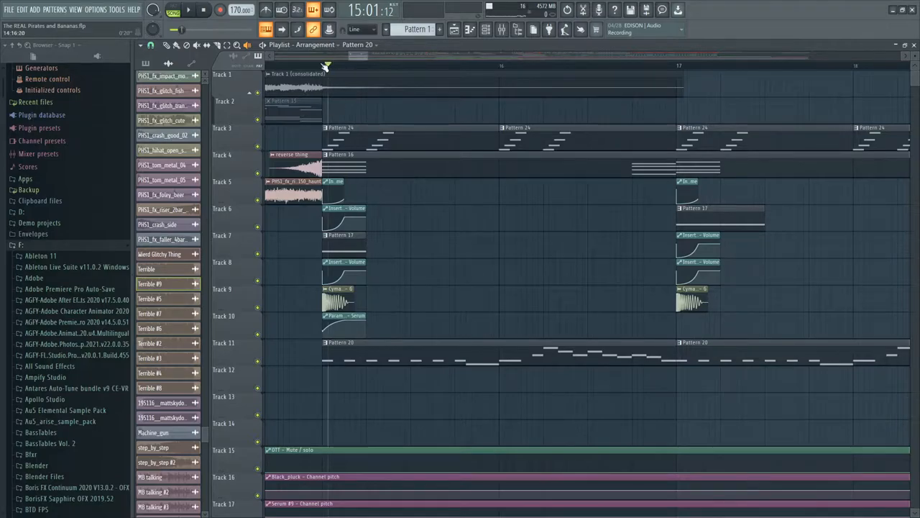
pyautogui.click(189, 9)
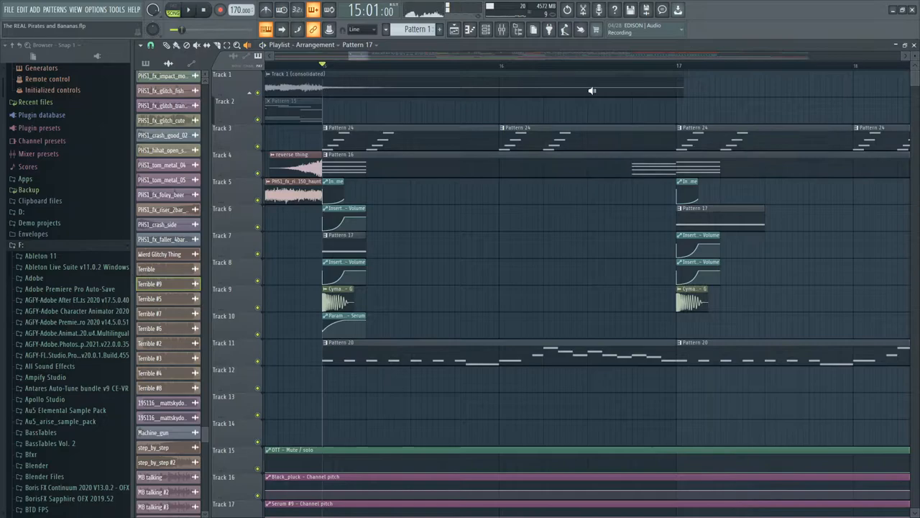
pyautogui.hscroll(3)
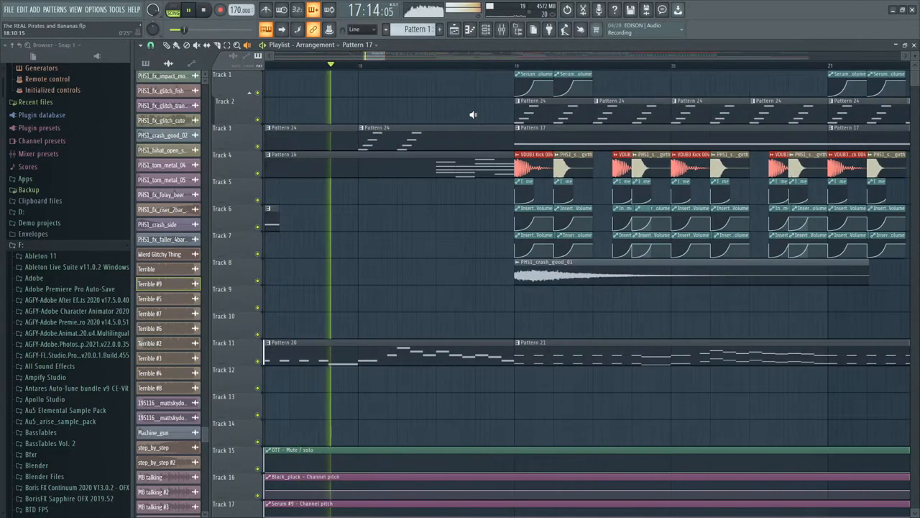
# Follow playback along the Playlist to the dense section around bar 28
pyautogui.scroll(-3)
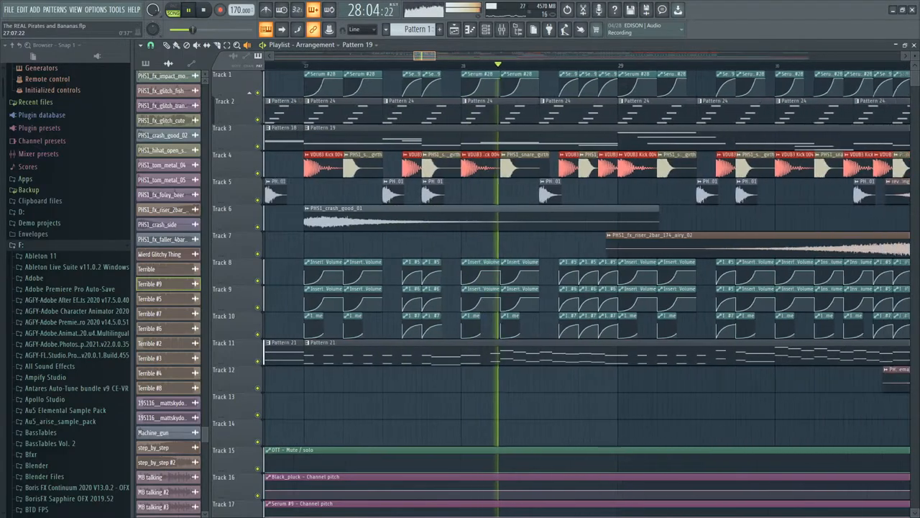
# Restart playback at bar 27 to replay the full section before bringing up the Mixer
pyautogui.hscroll(-3)
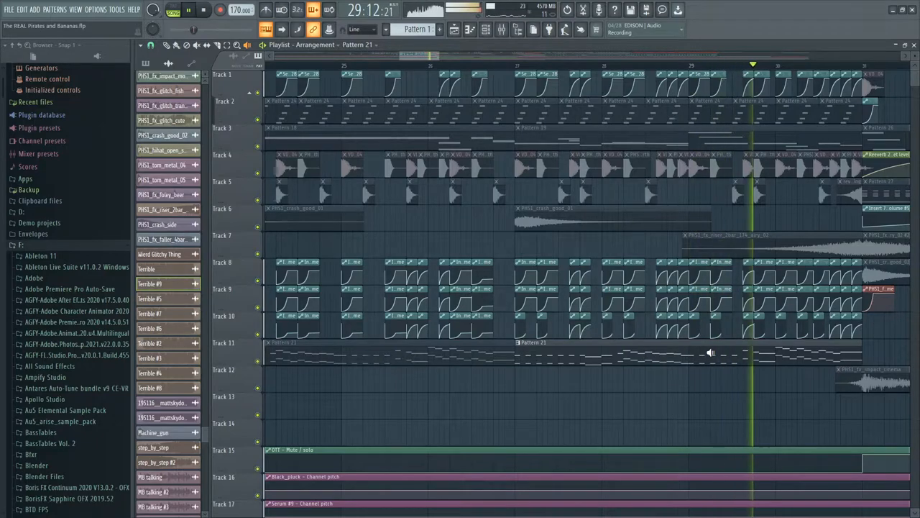
pyautogui.click(189, 9)
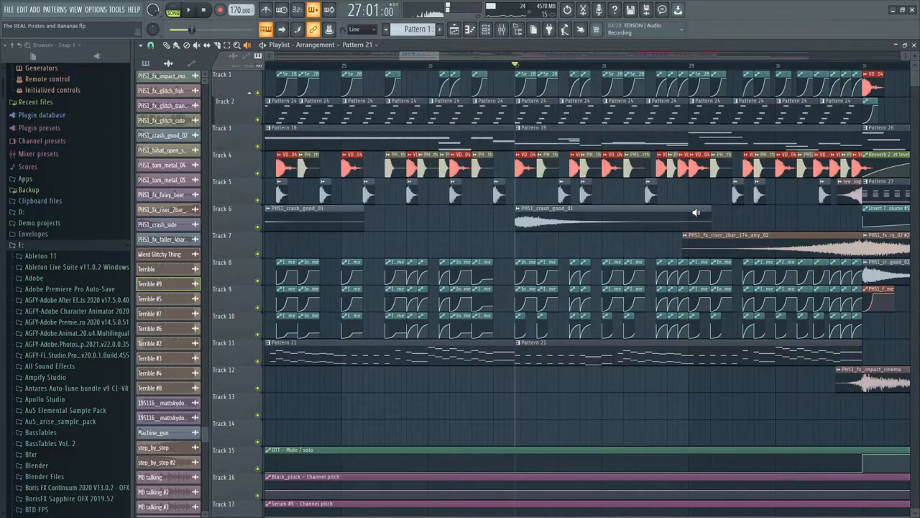
pyautogui.hscroll(3)
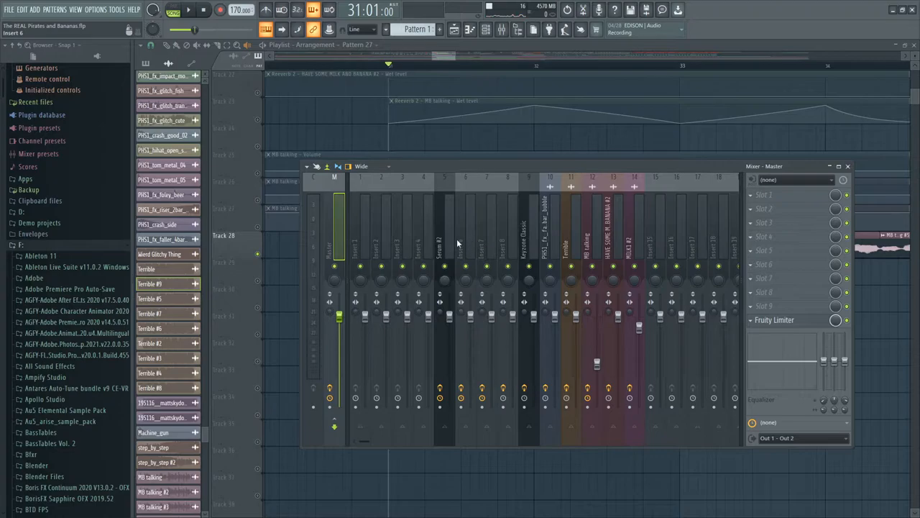
# Close the Mixer and scroll down to Track 28's vocal clips and automation lane
pyautogui.click(444, 216)
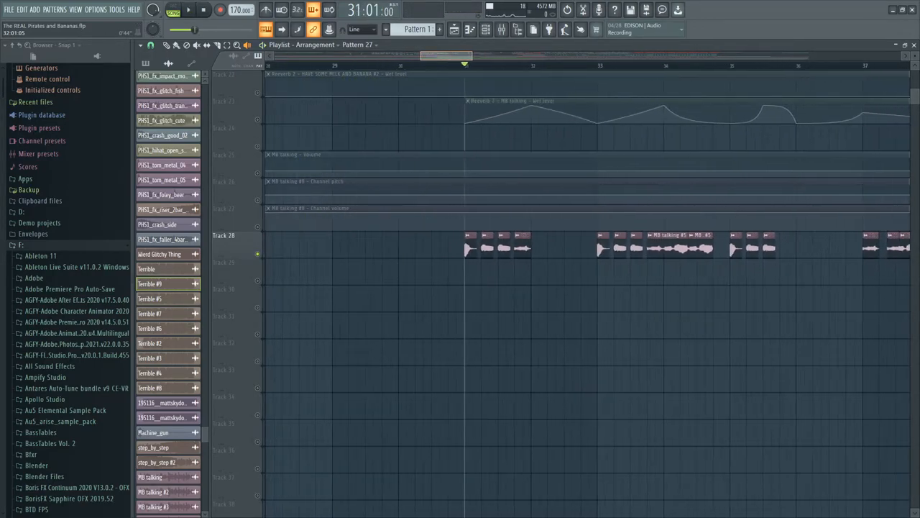
# Move the Playlist to the section near bar 44 with Track 9's long vocal sample soloed
pyautogui.hscroll(3)
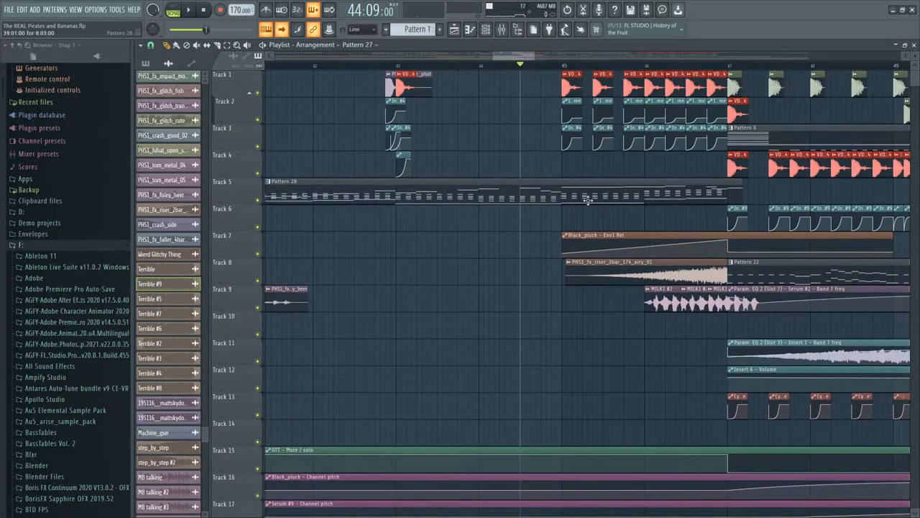
pyautogui.hscroll(3)
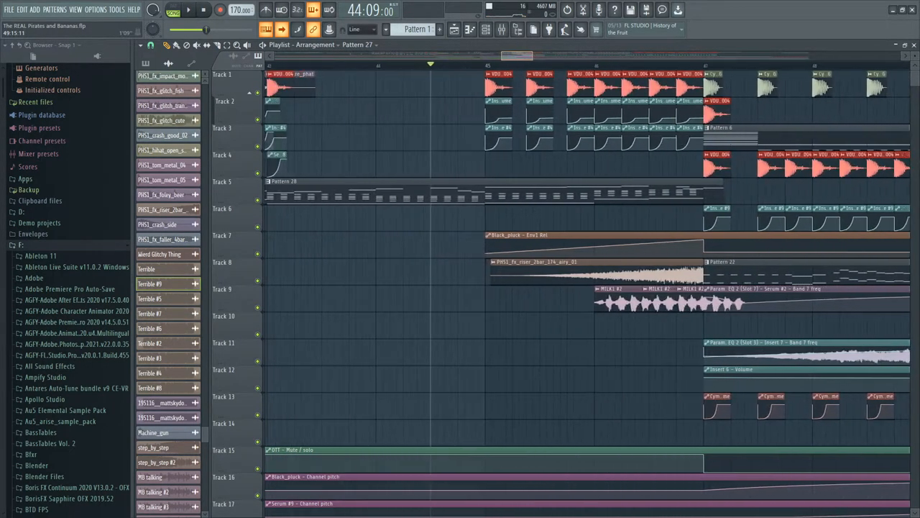
pyautogui.scroll(-3)
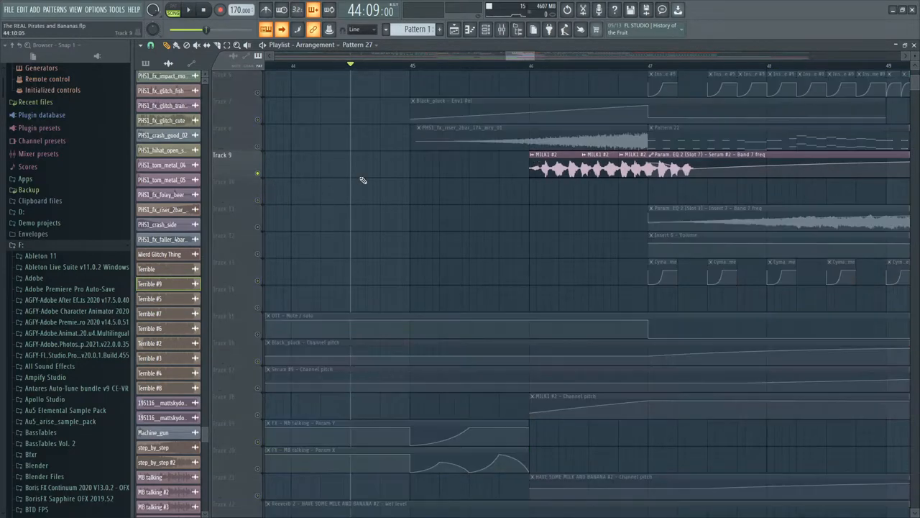
pyautogui.scroll(-3)
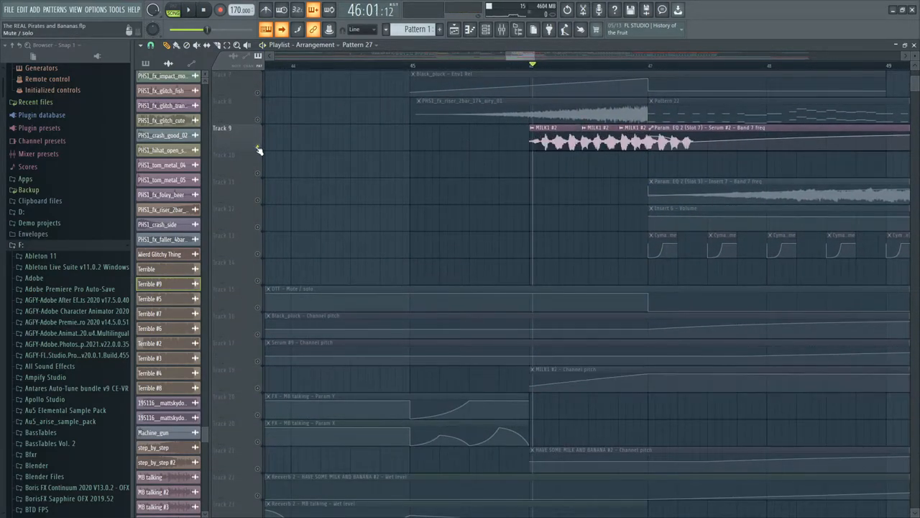
pyautogui.scroll(-3)
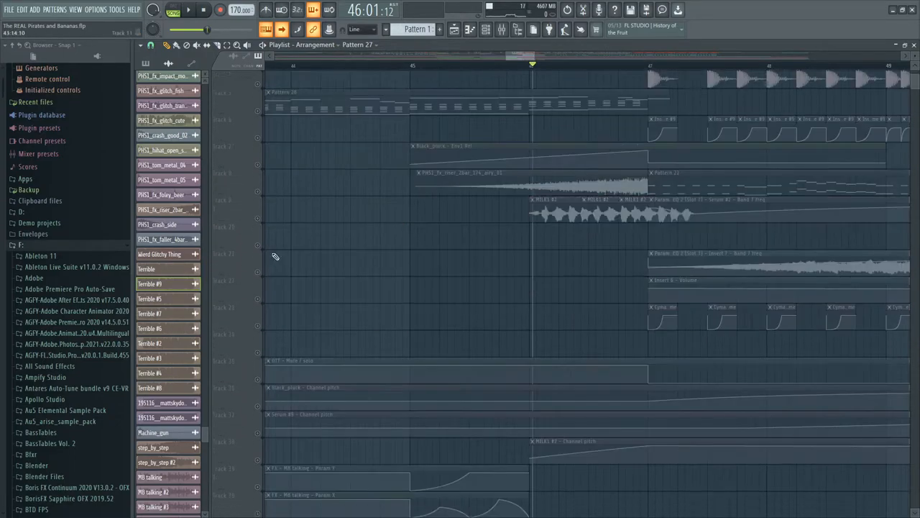
pyautogui.scroll(-3)
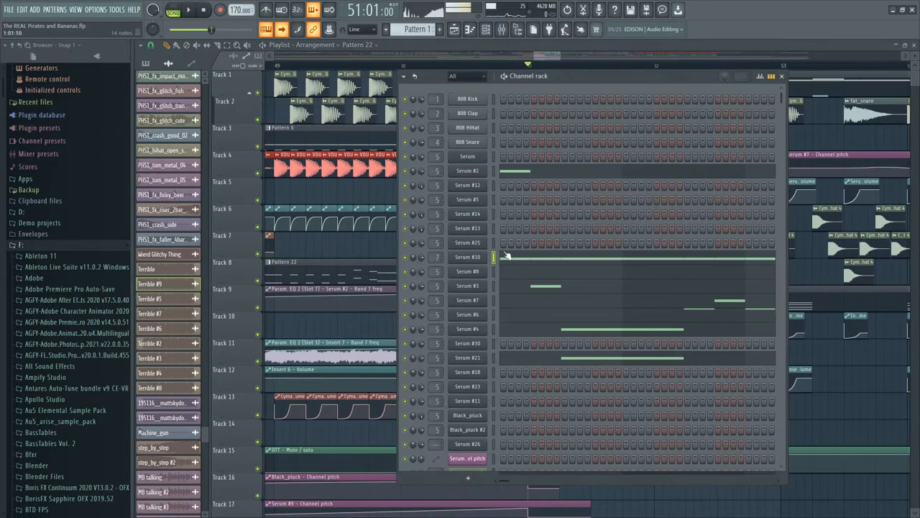
# Scroll the Channel Rack to a Serum channel and show its oscillators and envelope
pyautogui.scroll(-3)
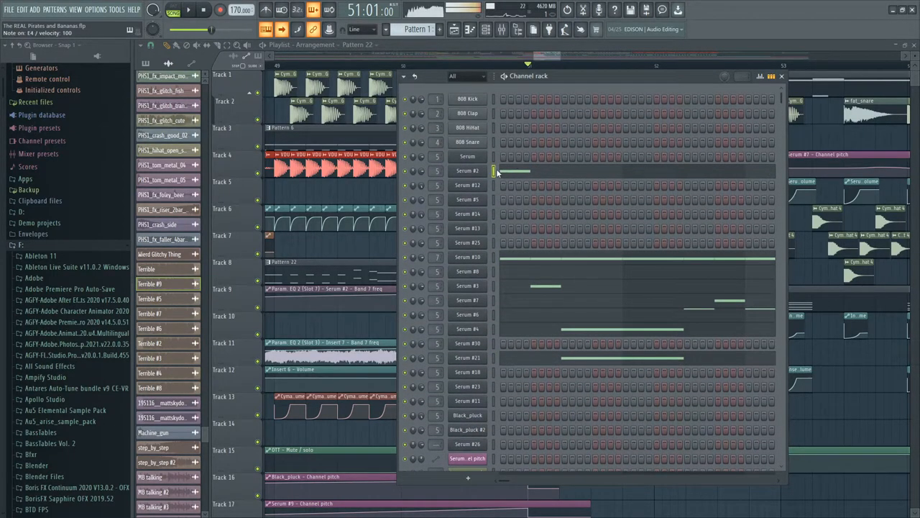
pyautogui.scroll(-3)
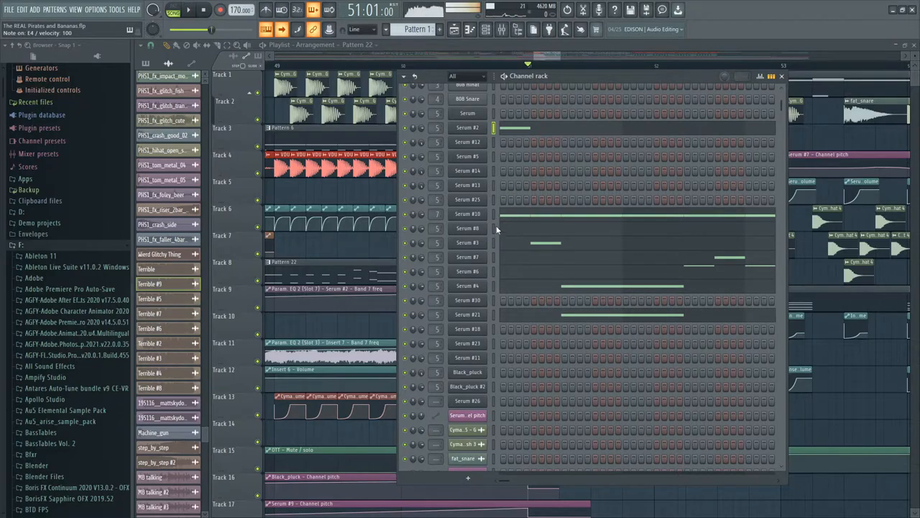
pyautogui.scroll(-3)
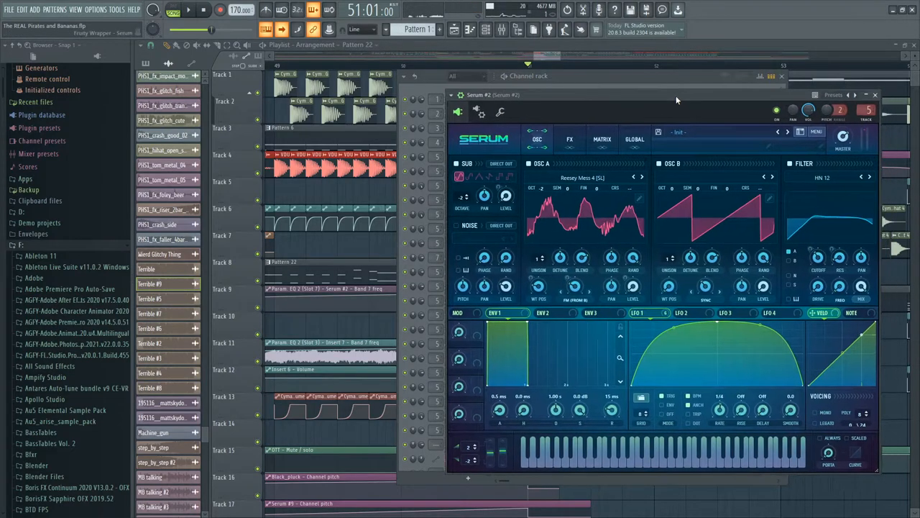
# Close the Serum windows and return the playlist to the song's start on Pattern 3
pyautogui.click(875, 95)
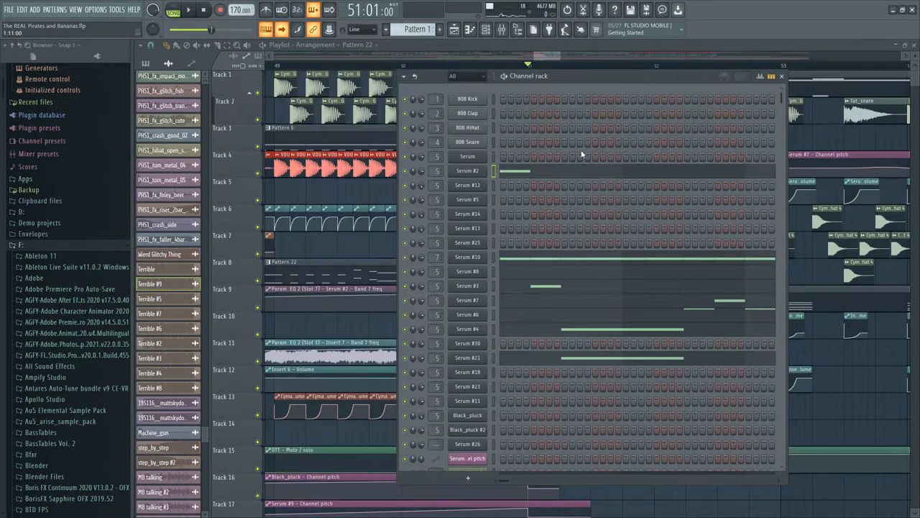
pyautogui.scroll(-3)
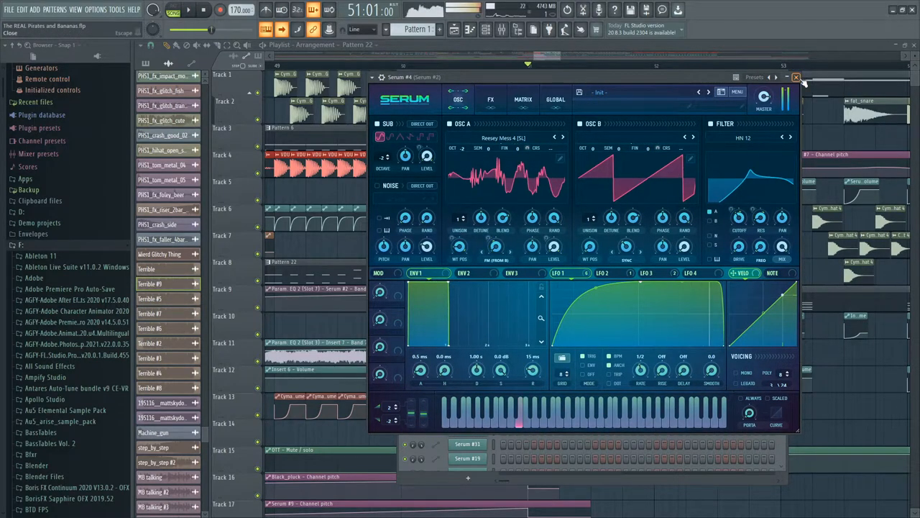
pyautogui.click(797, 77)
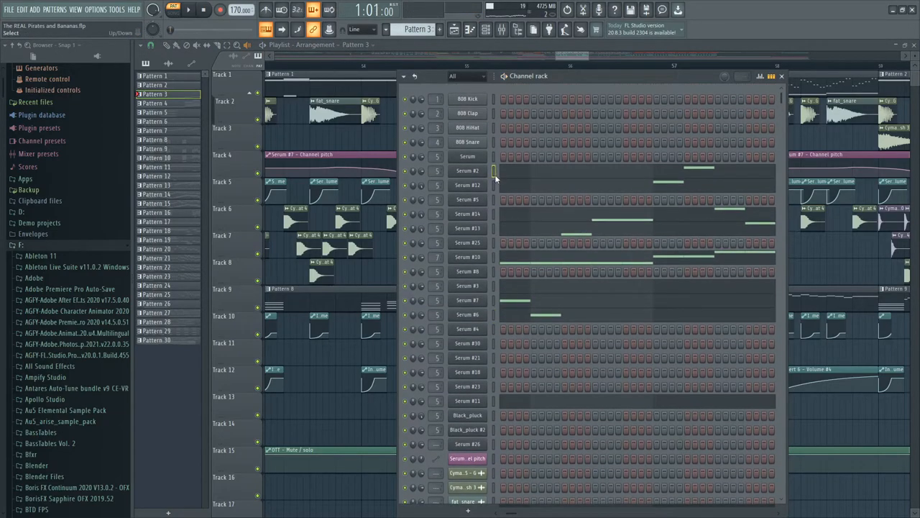
# Close the Channel Rack and set the playlist position around bar 66
pyautogui.scroll(-3)
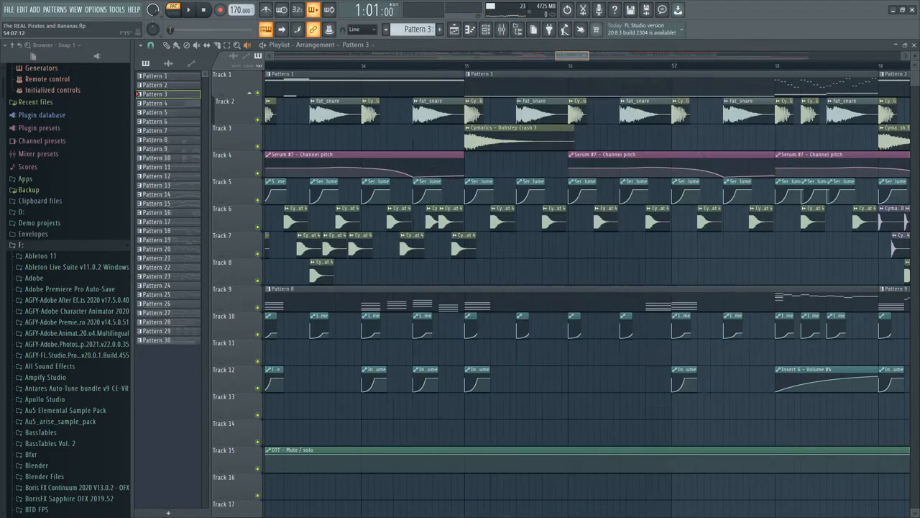
pyautogui.click(188, 8)
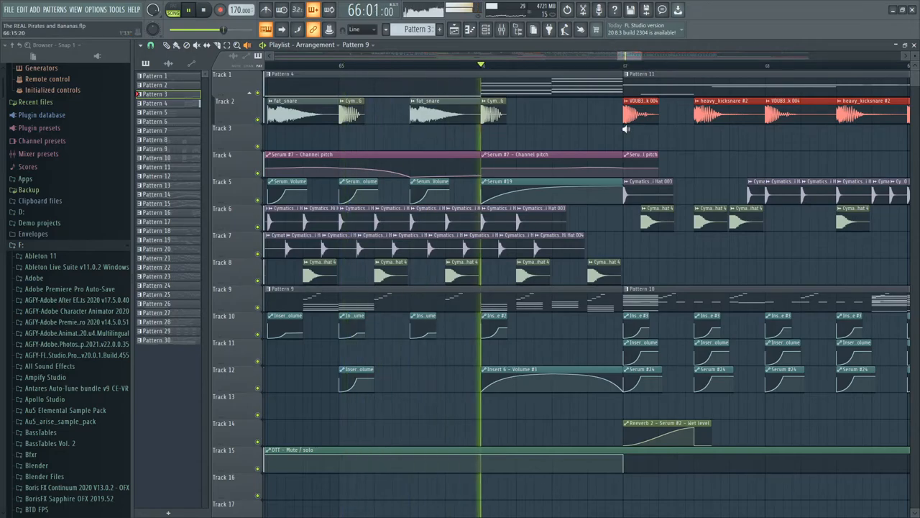
# Play the denser section near bar 66 with its drum hits and vocal chops, then stop
pyautogui.click(190, 10)
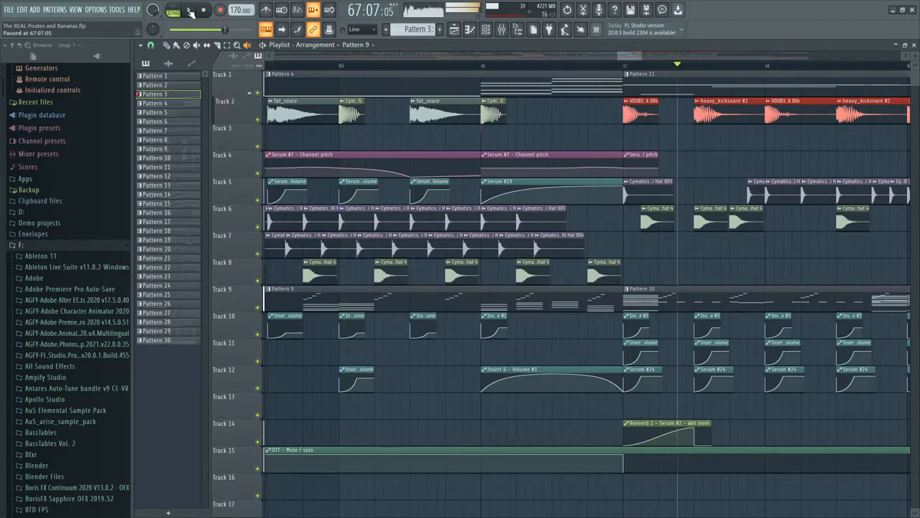
pyautogui.scroll(-3)
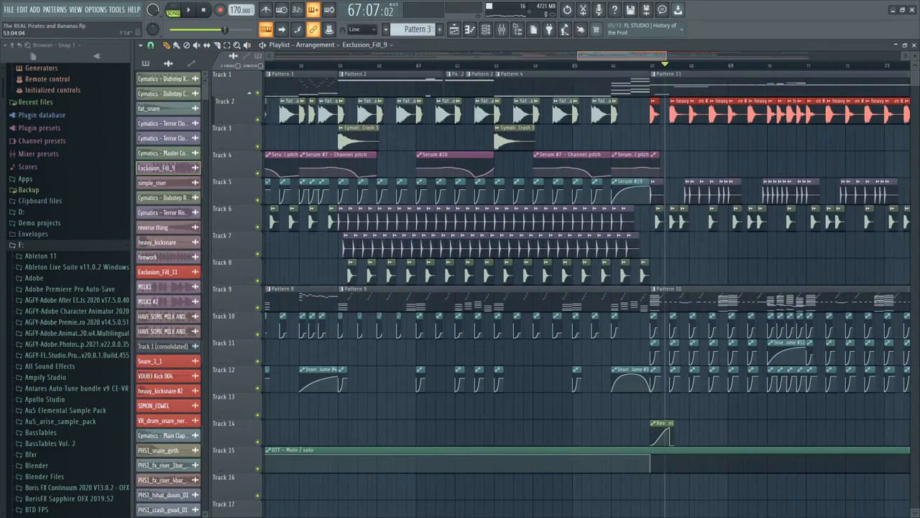
pyautogui.hscroll(-3)
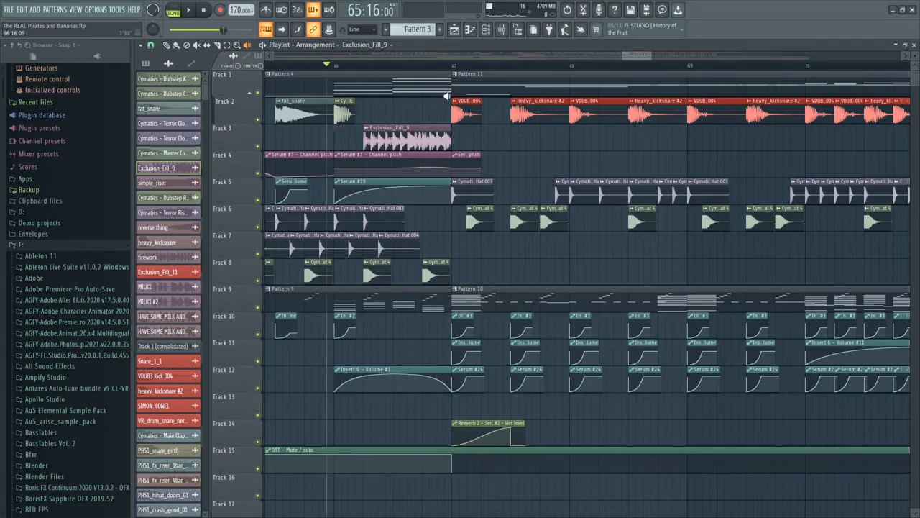
pyautogui.hscroll(3)
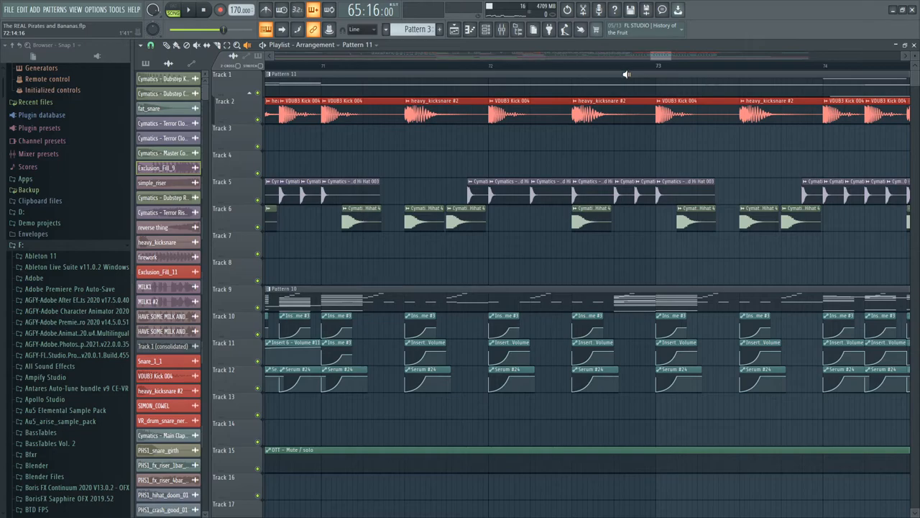
pyautogui.hscroll(3)
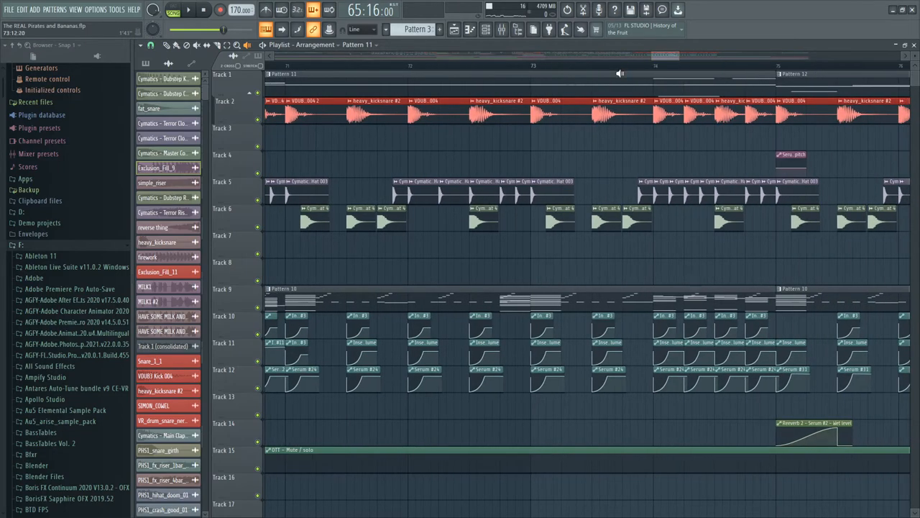